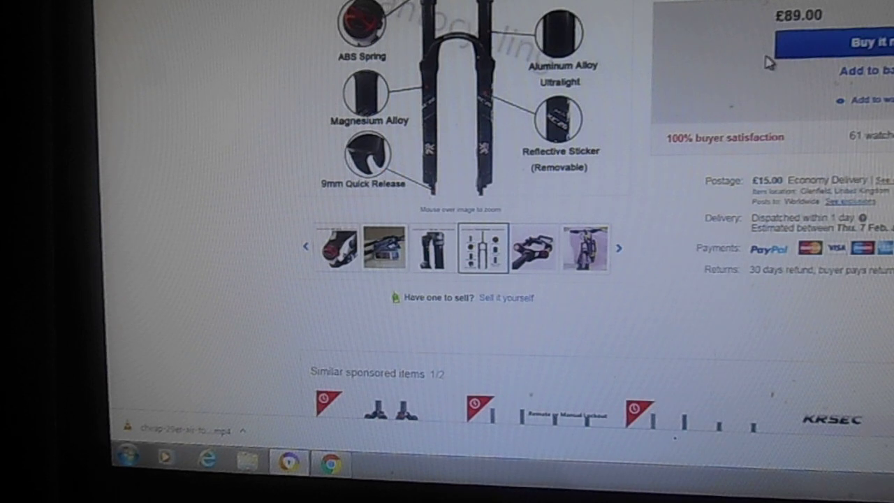
mouse_move(705, 26)
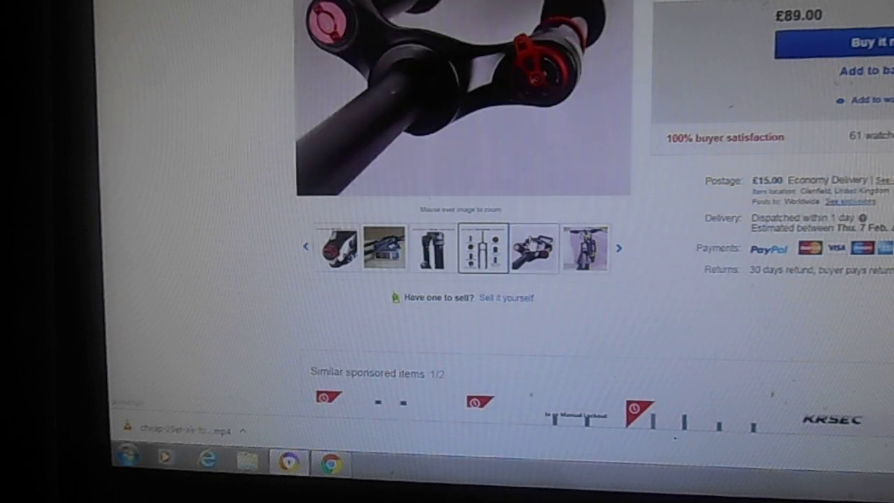
View the close-up photo of the KRSEC fork crown with its red adjusters.
click(534, 248)
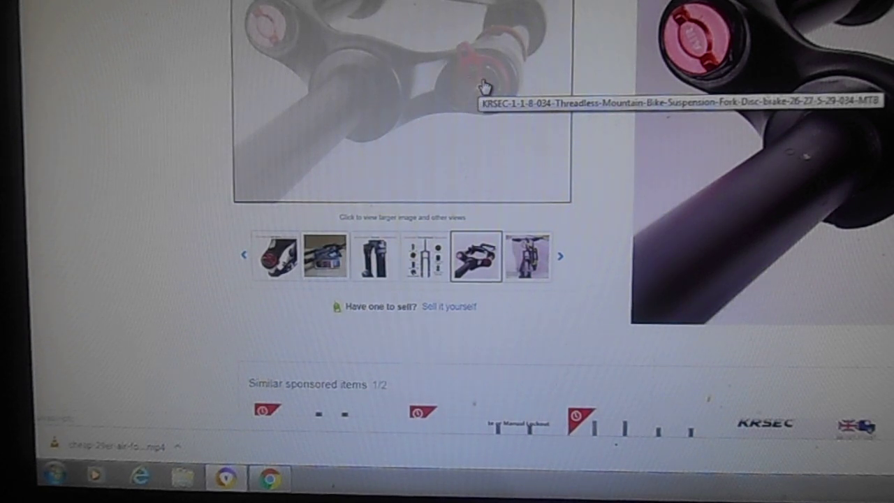
mouse_move(458, 95)
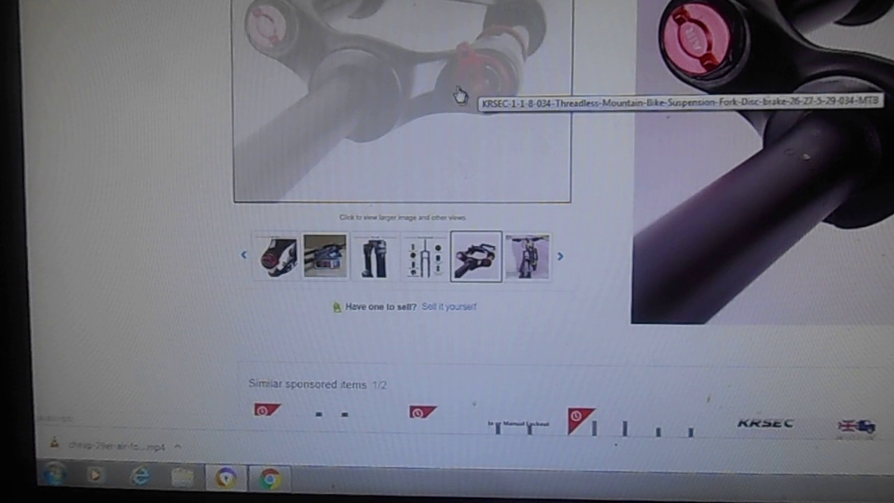
mouse_move(425, 137)
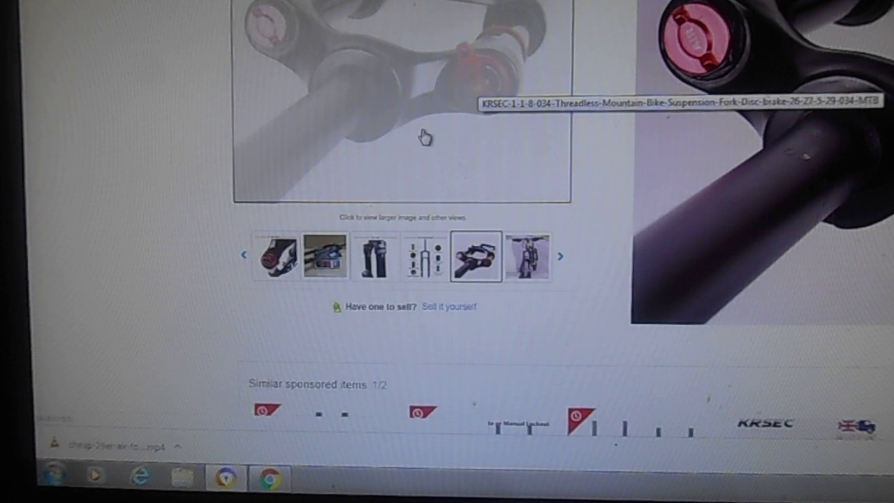
mouse_move(472, 109)
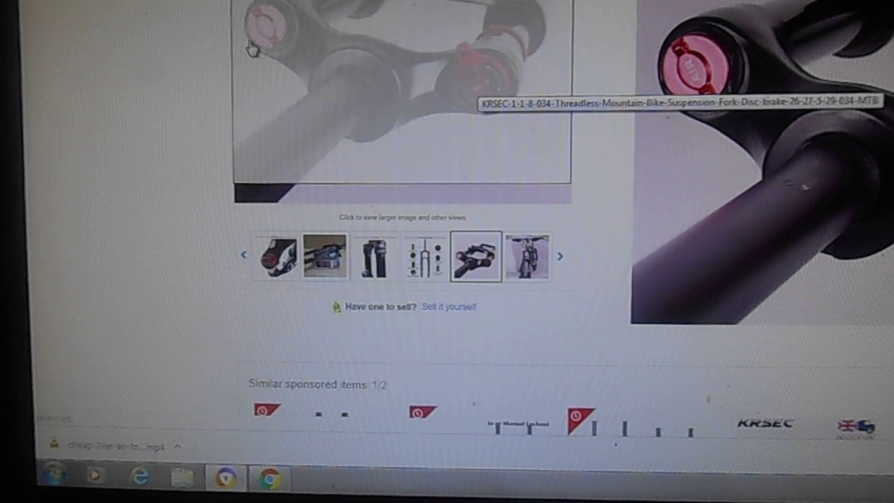
Browse the later KRSEC photos: the feature diagram, the 9mm QR drawing and the fork dimensions drawing.
click(424, 257)
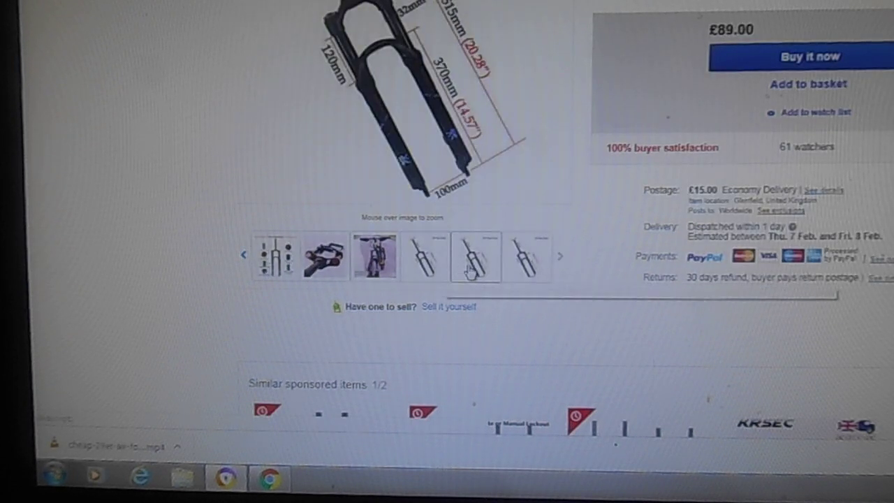
click(324, 255)
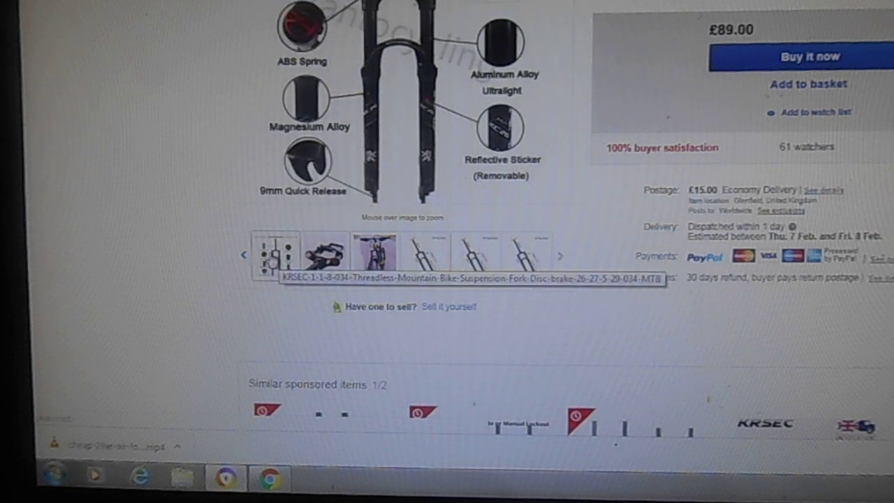
click(559, 254)
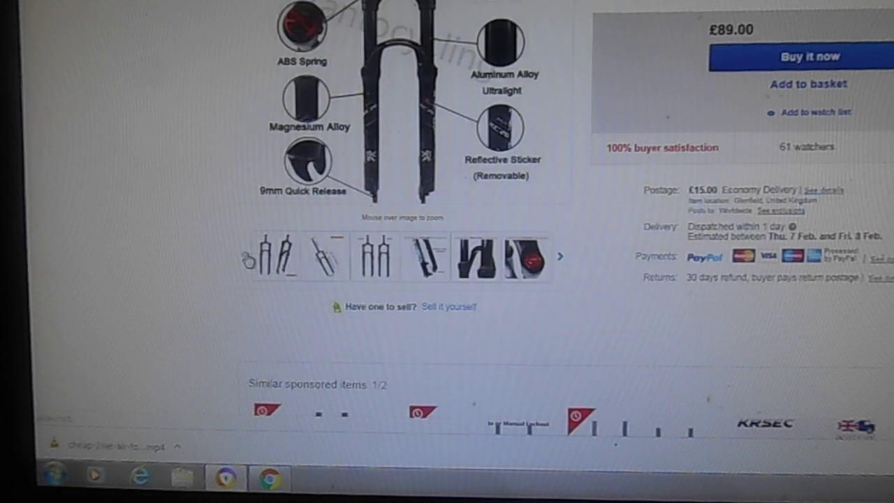
click(424, 255)
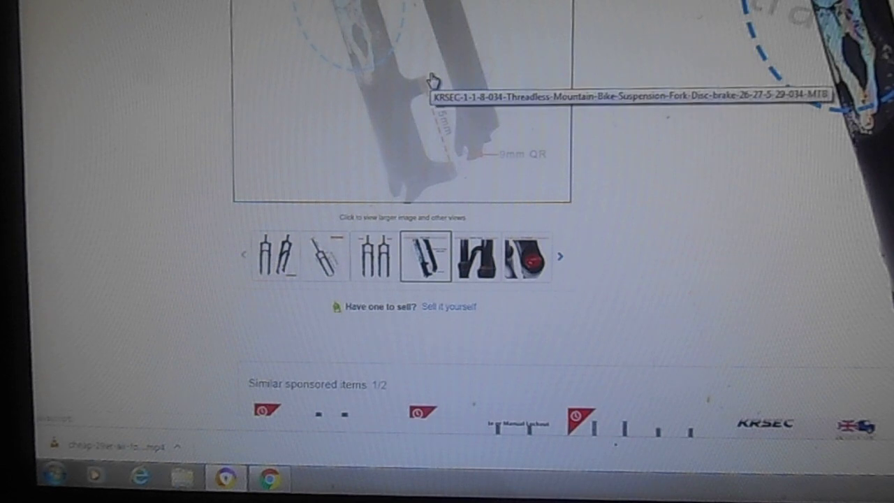
mouse_move(368, 106)
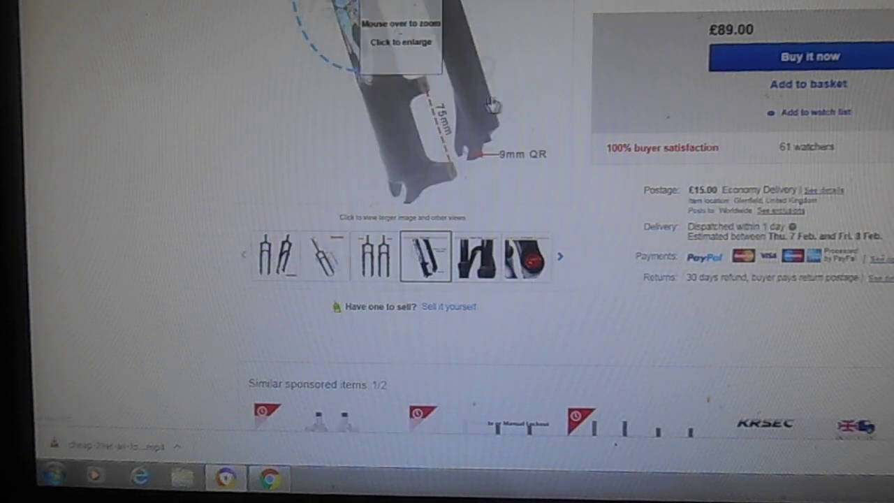
click(324, 256)
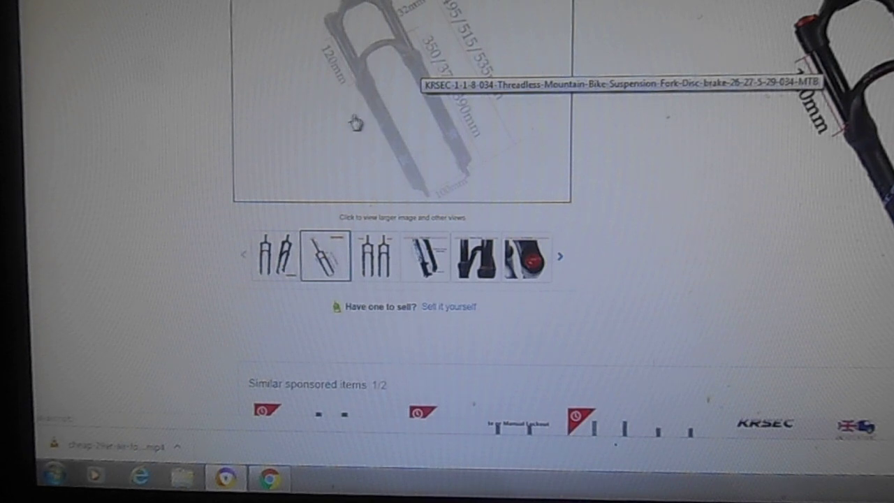
mouse_move(341, 139)
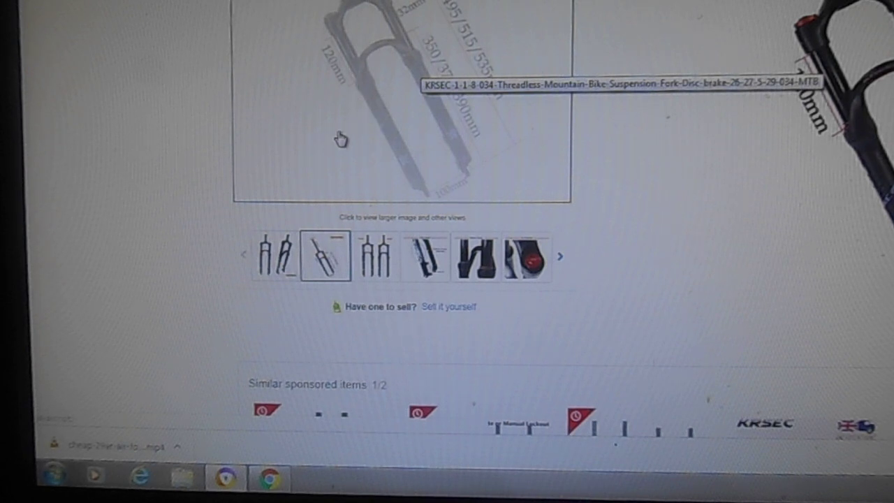
mouse_move(332, 140)
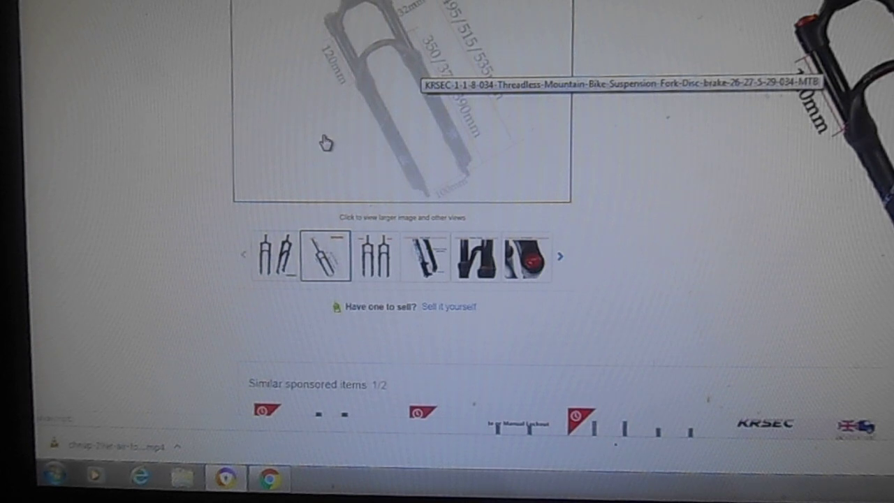
mouse_move(321, 146)
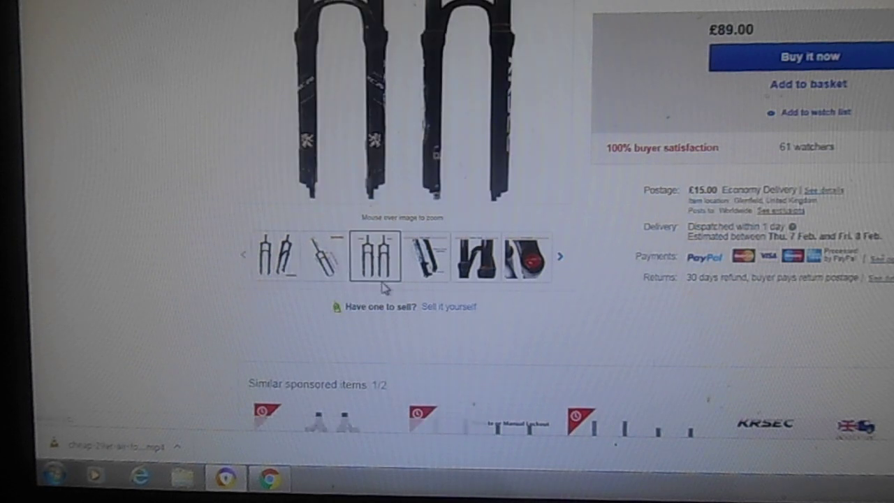
View the first two-forks photo, then return to the fork crown close-up.
click(275, 256)
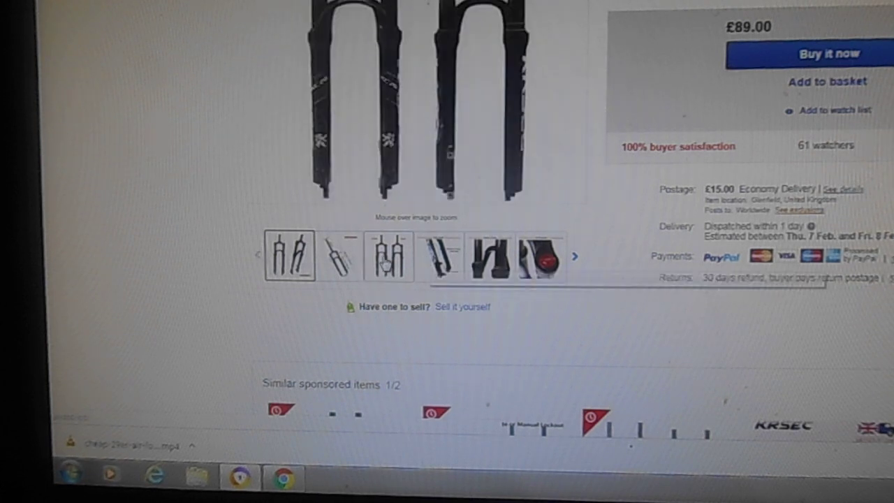
click(338, 255)
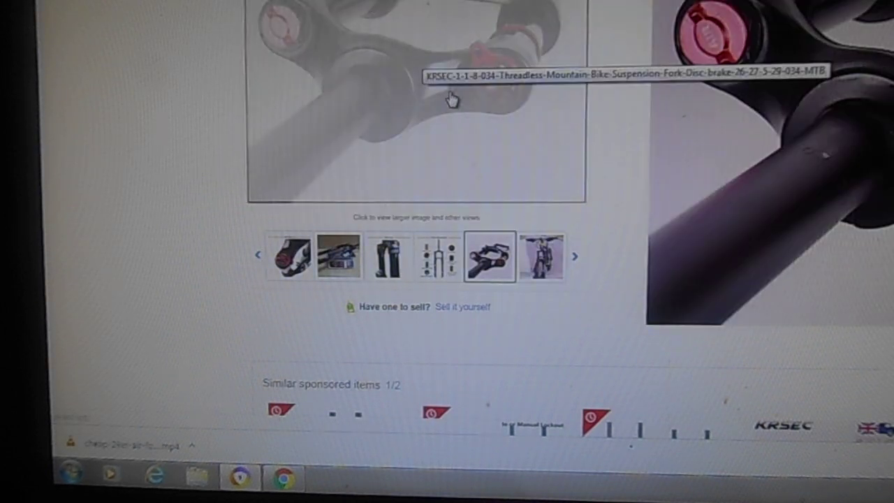
mouse_move(478, 76)
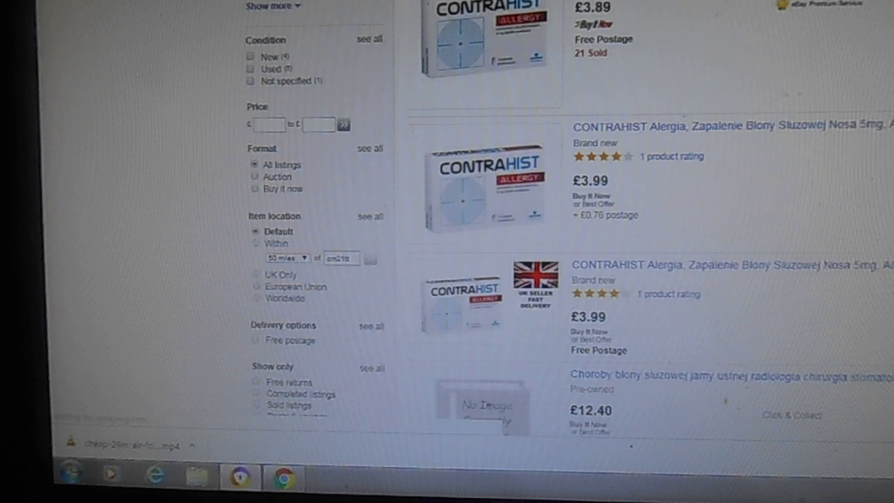
View the LUTU fork's blue valve close-up, then return to the suspension fork search results.
scroll(down, 3)
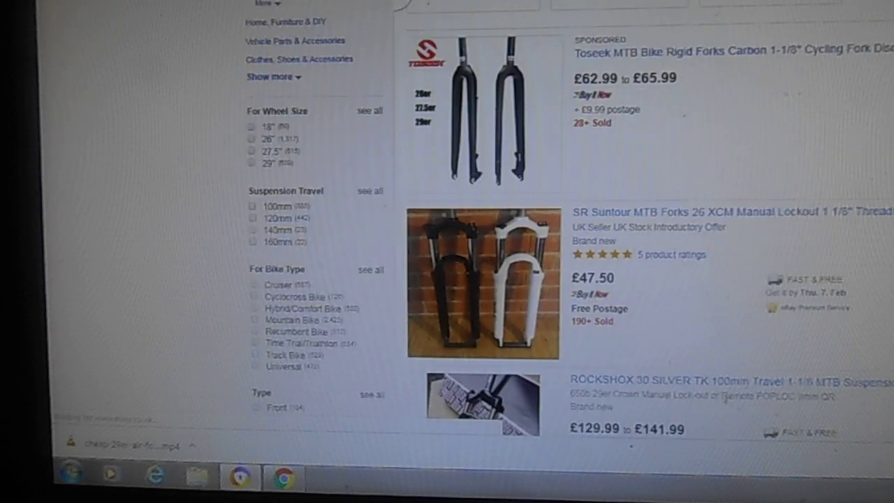
scroll(down, 3)
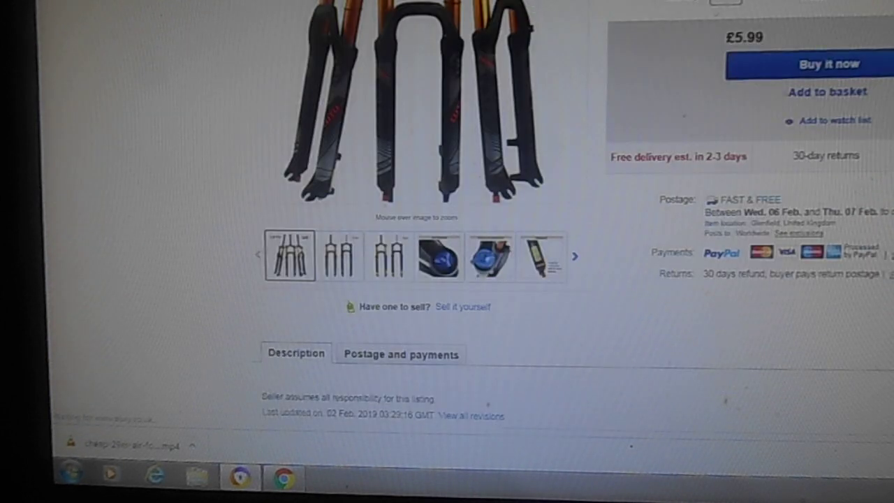
click(489, 257)
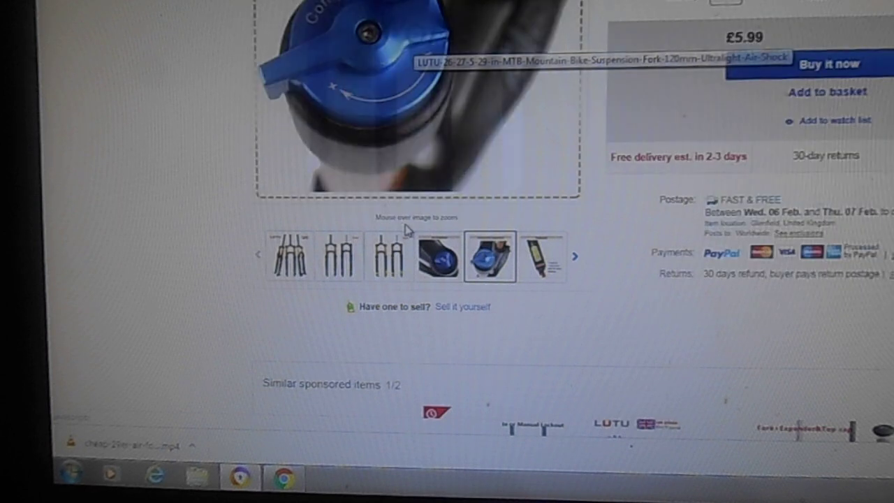
click(389, 256)
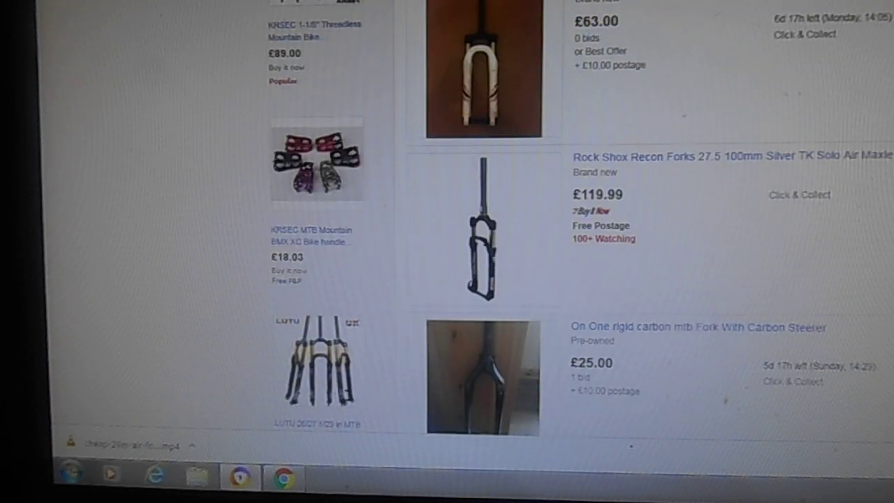
Open the BOLANY air fork listing from the results and view its LO and RO crowns photo.
scroll(down, 3)
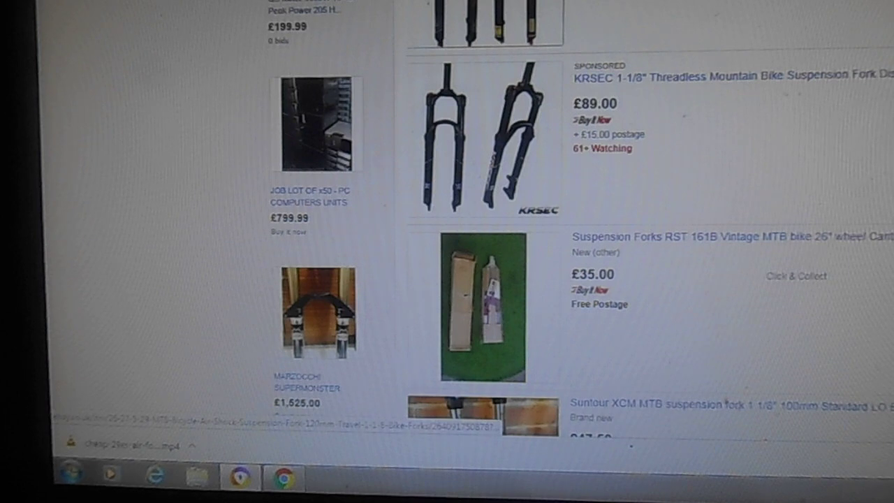
scroll(down, 3)
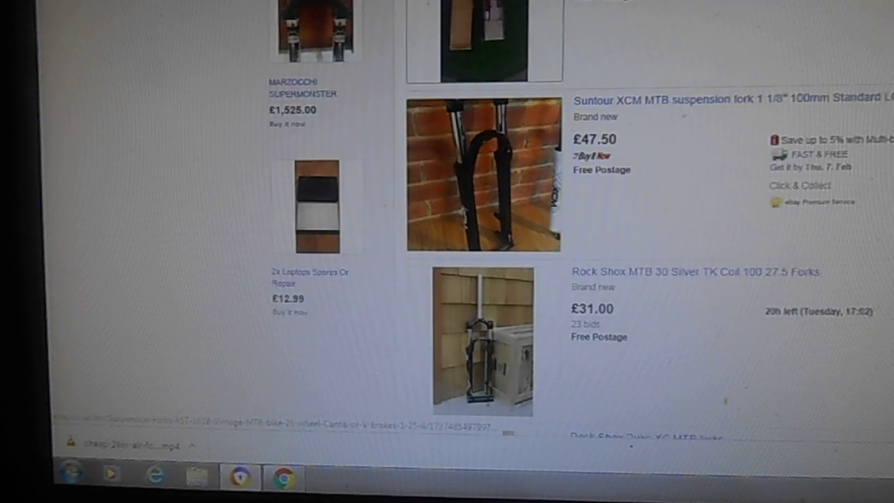
scroll(down, 3)
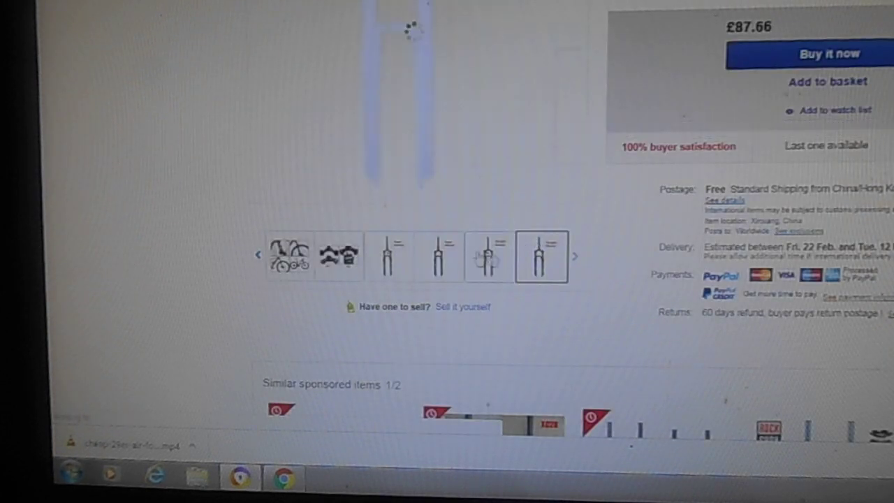
click(338, 254)
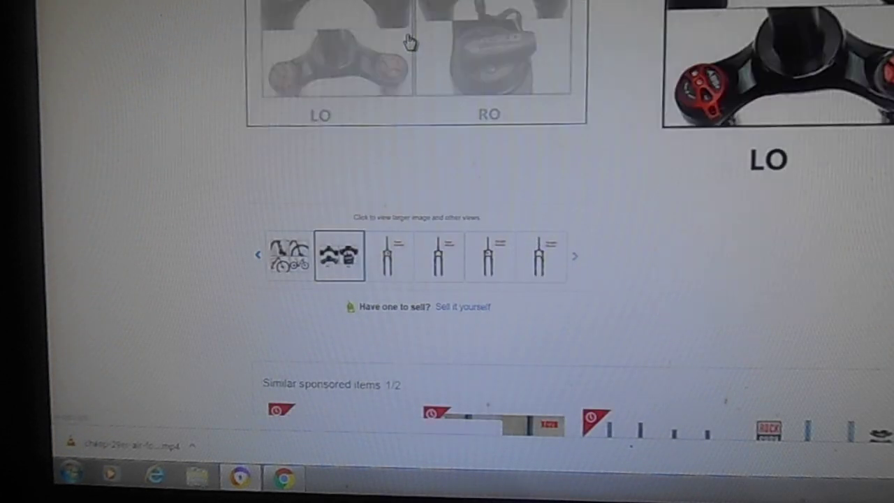
mouse_move(458, 48)
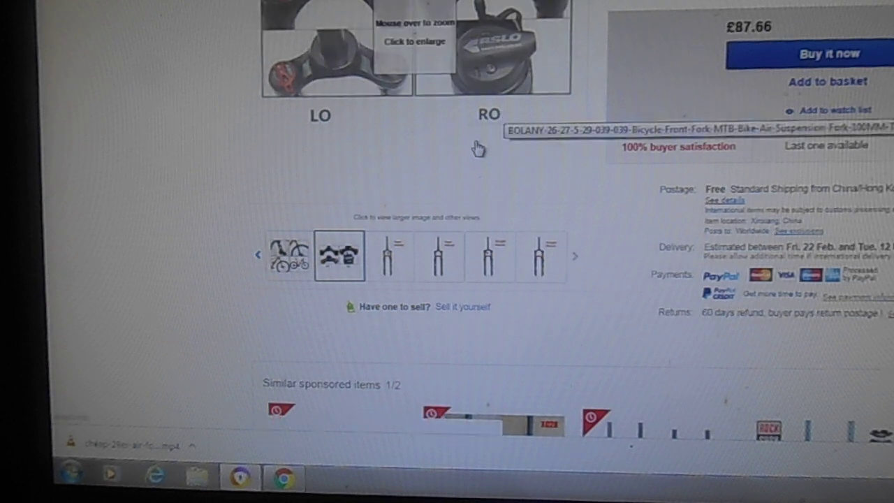
mouse_move(498, 70)
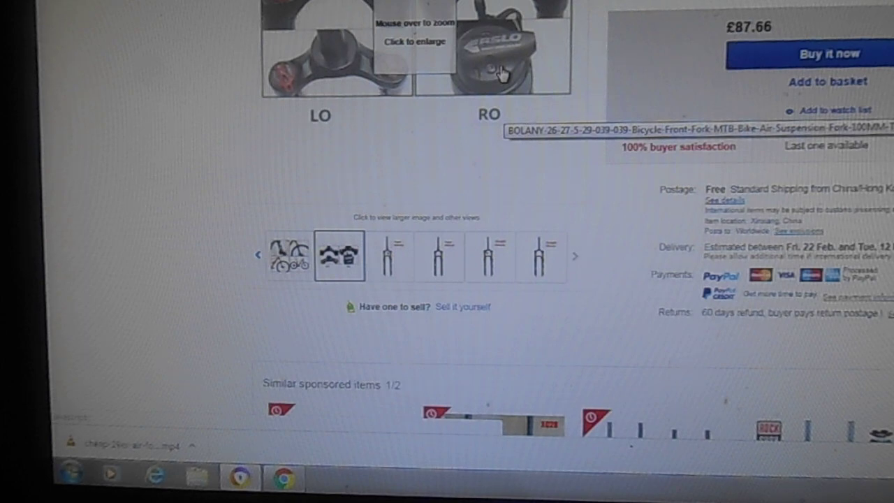
scroll(down, 3)
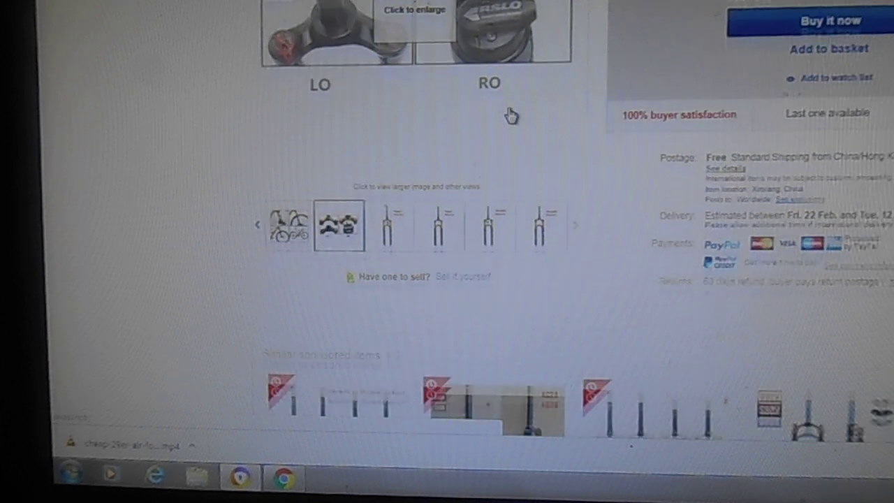